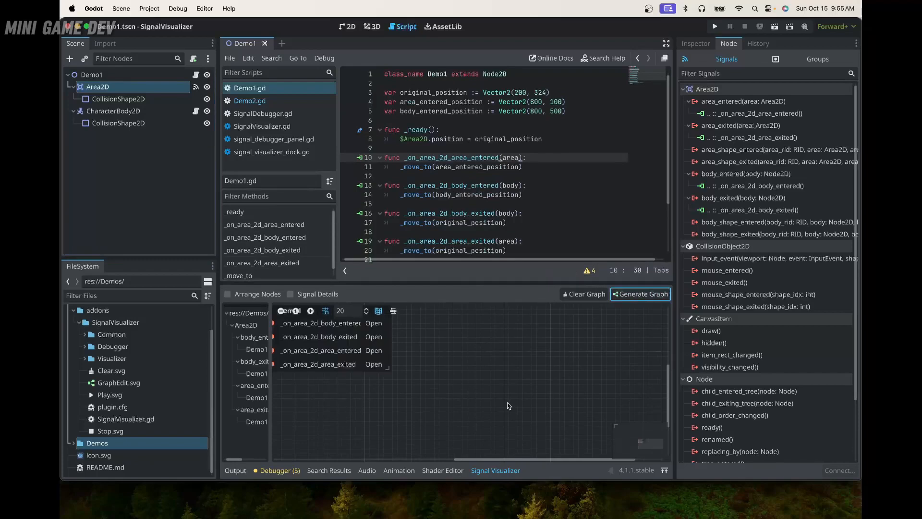
Fit the signal graph so Area2D's four signals and their Demo1 handlers are visible.
click(640, 294)
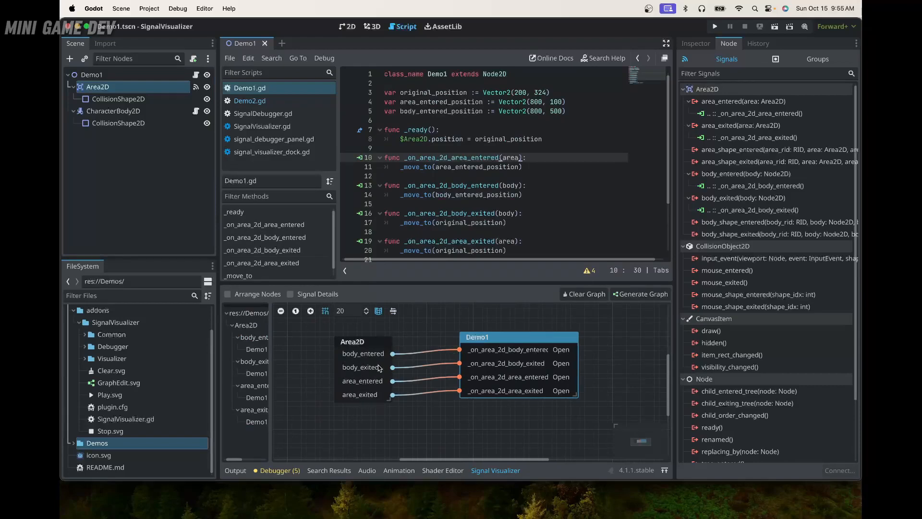